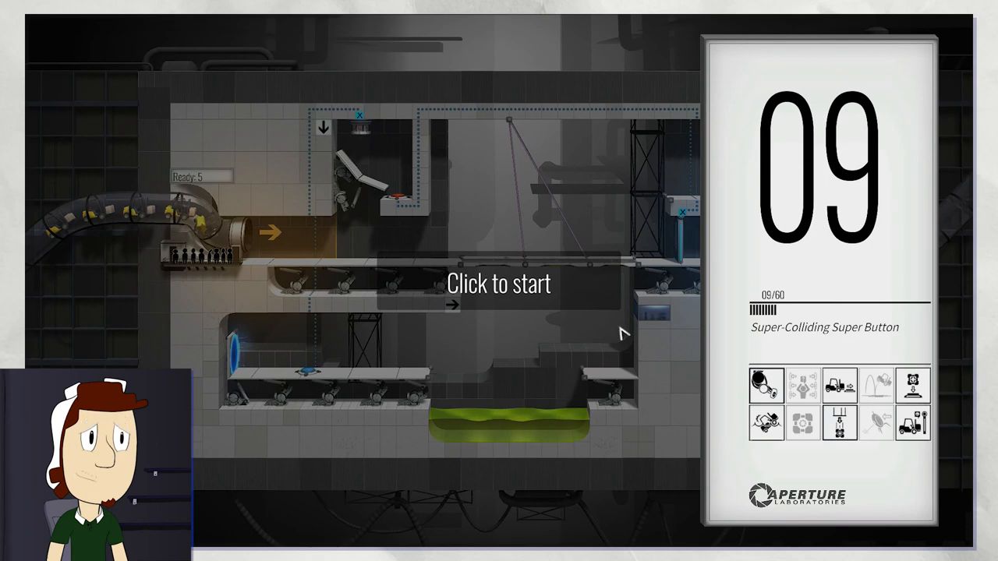
mouse_move(511, 226)
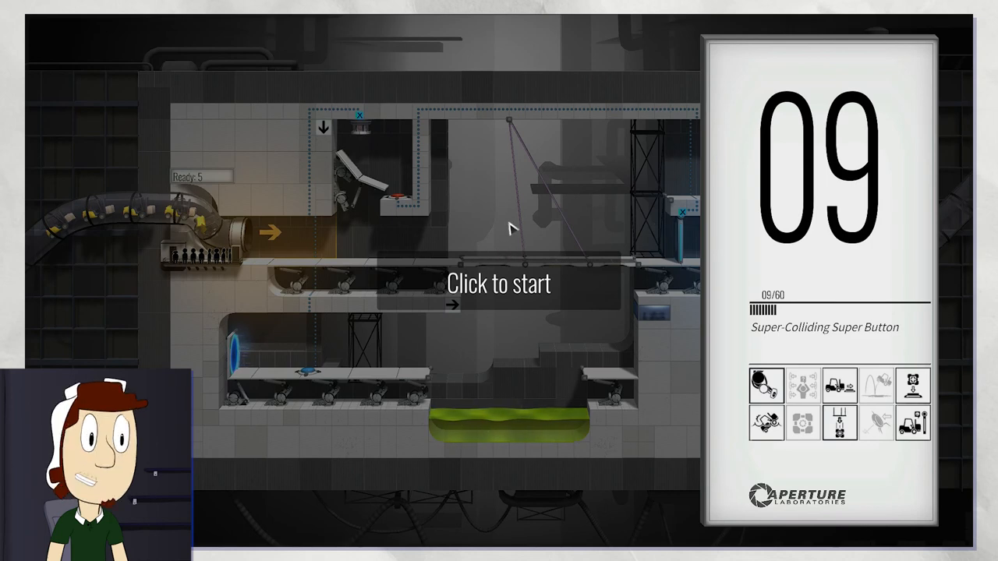
- Start chamber 09 and acknowledge the untested-apparatus and mood briefing messages
click(499, 284)
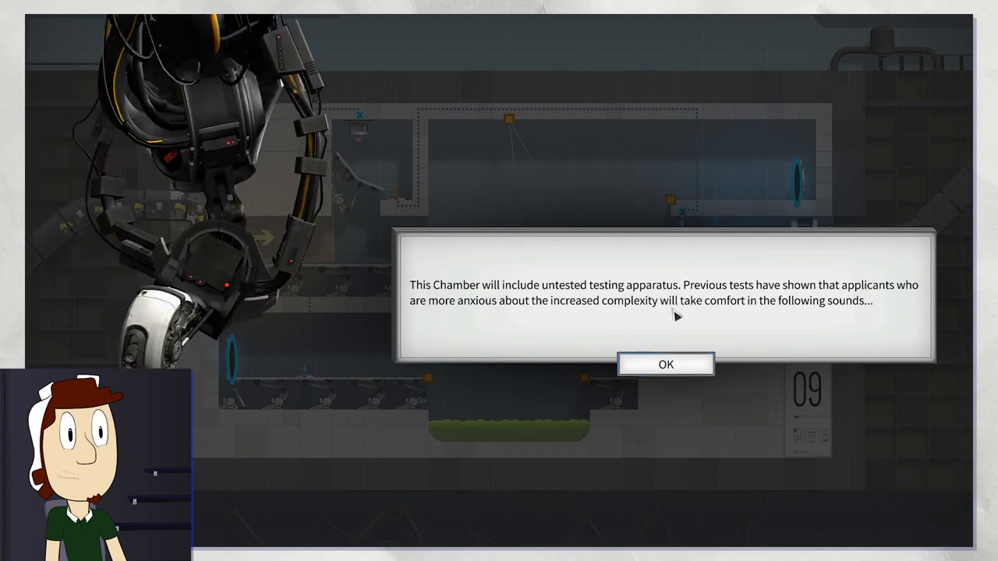
mouse_move(665, 364)
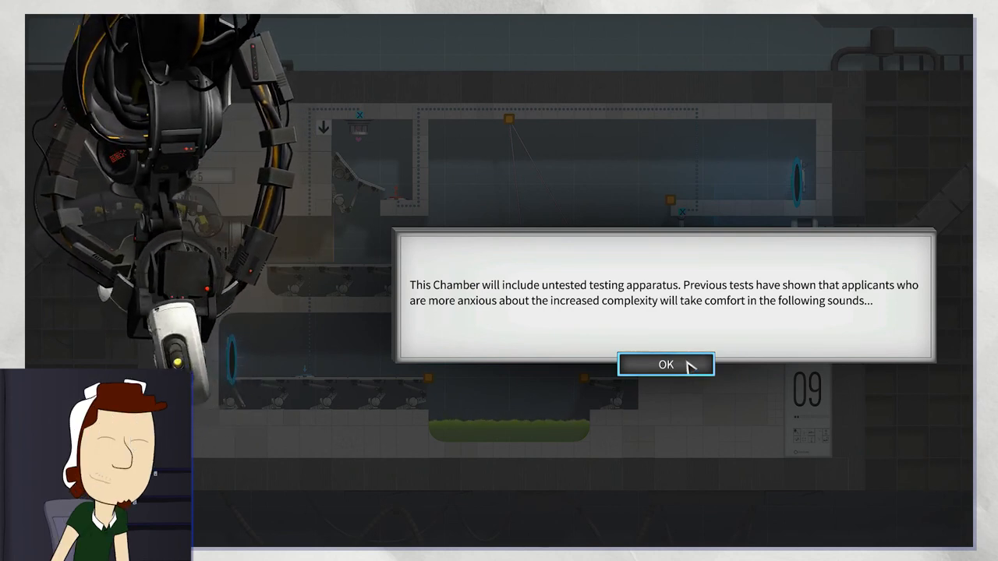
click(665, 364)
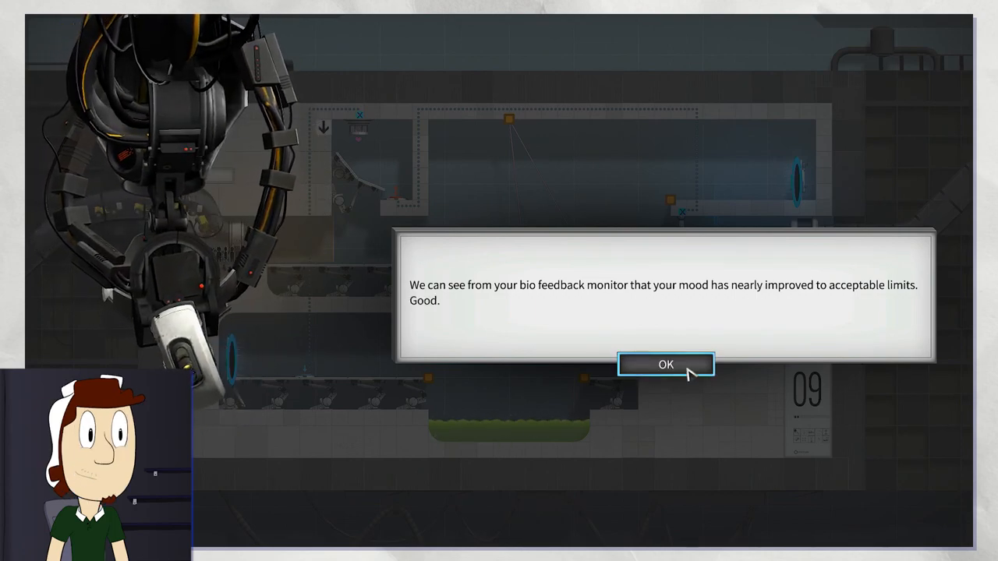
click(665, 365)
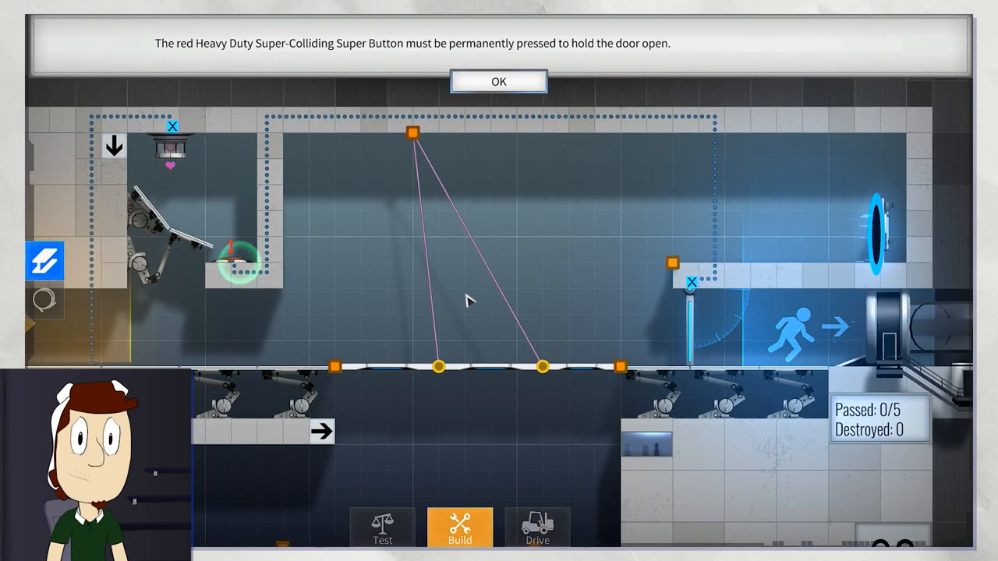
- Dismiss the red button and companion cube vent briefing messages
click(498, 81)
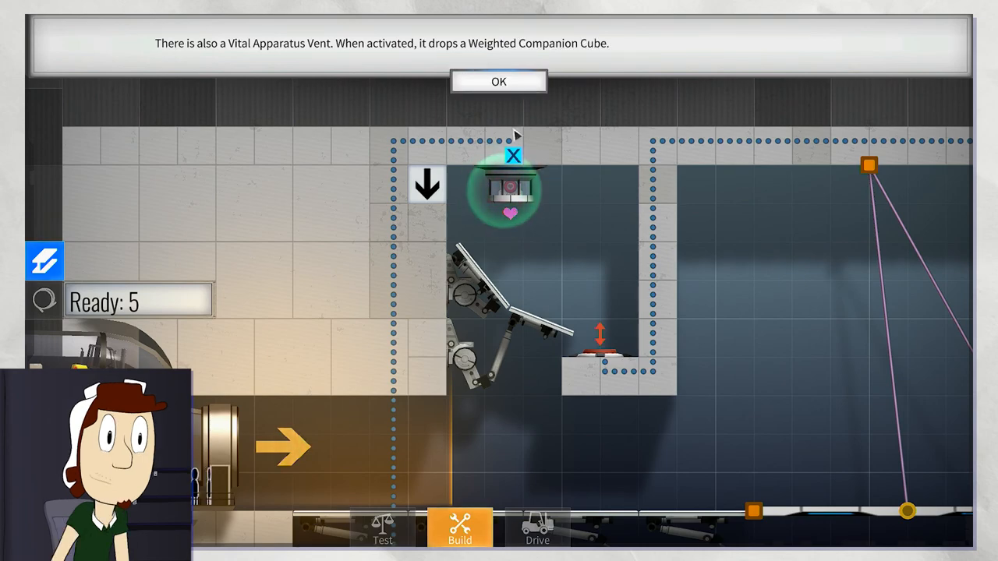
click(498, 81)
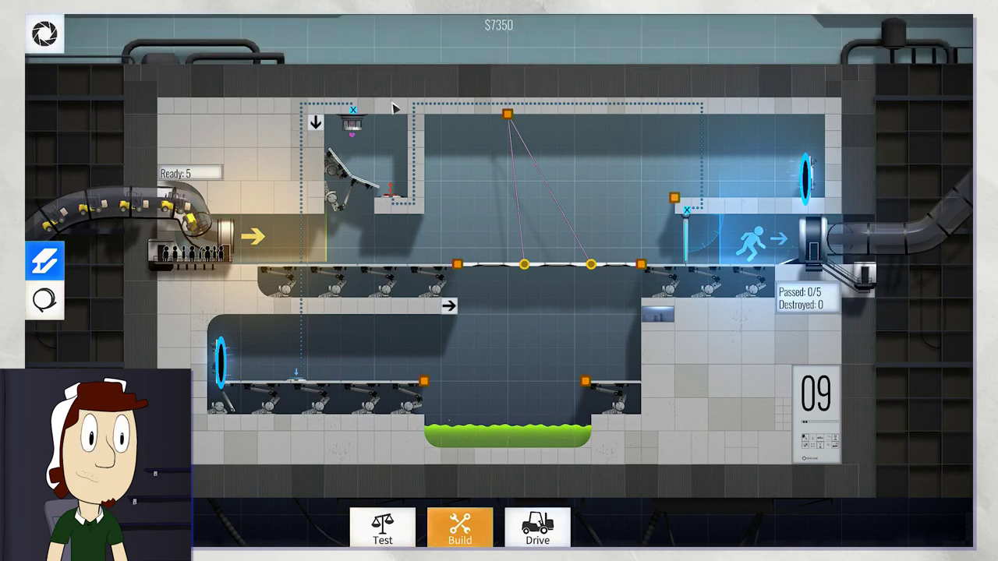
mouse_move(298, 383)
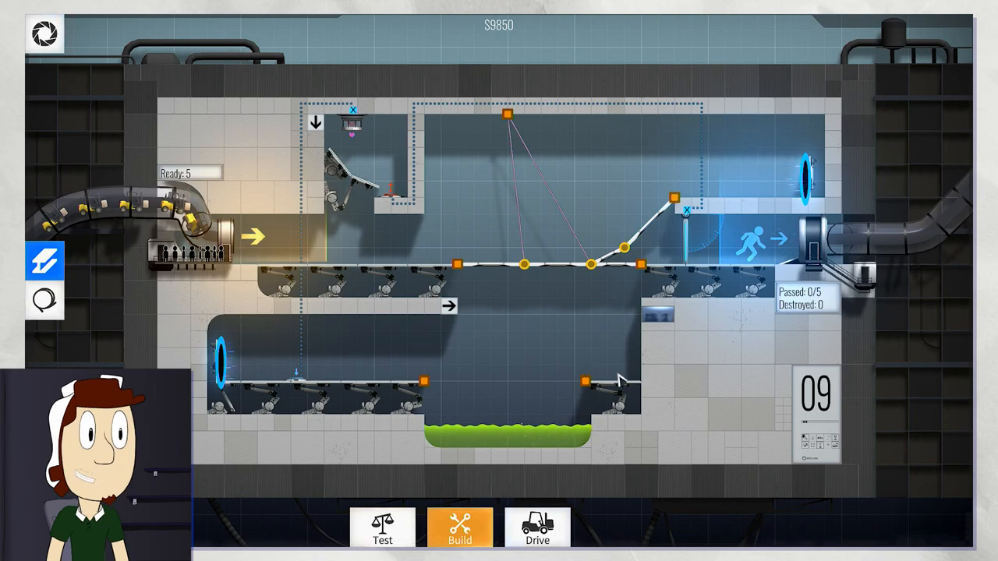
click(537, 530)
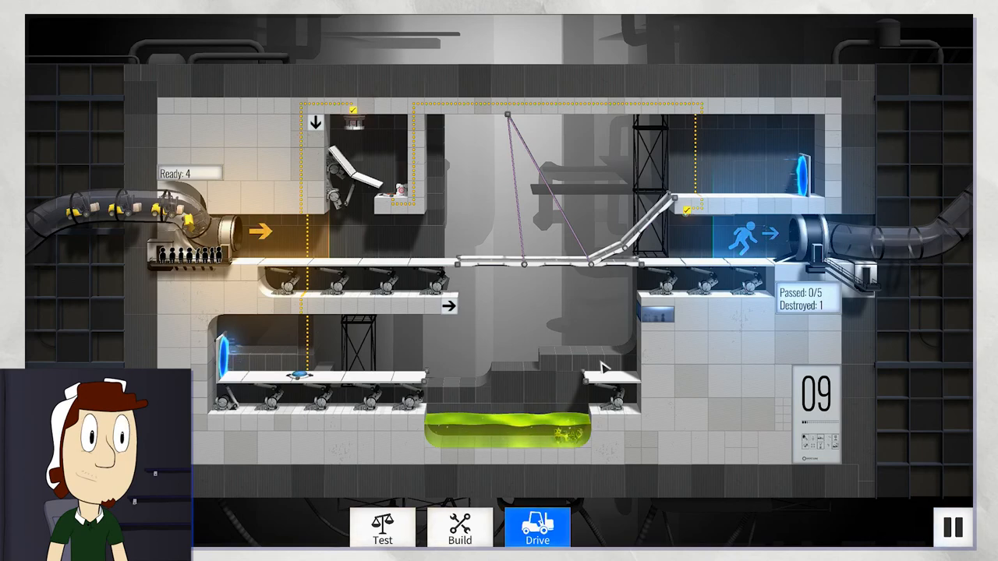
click(459, 527)
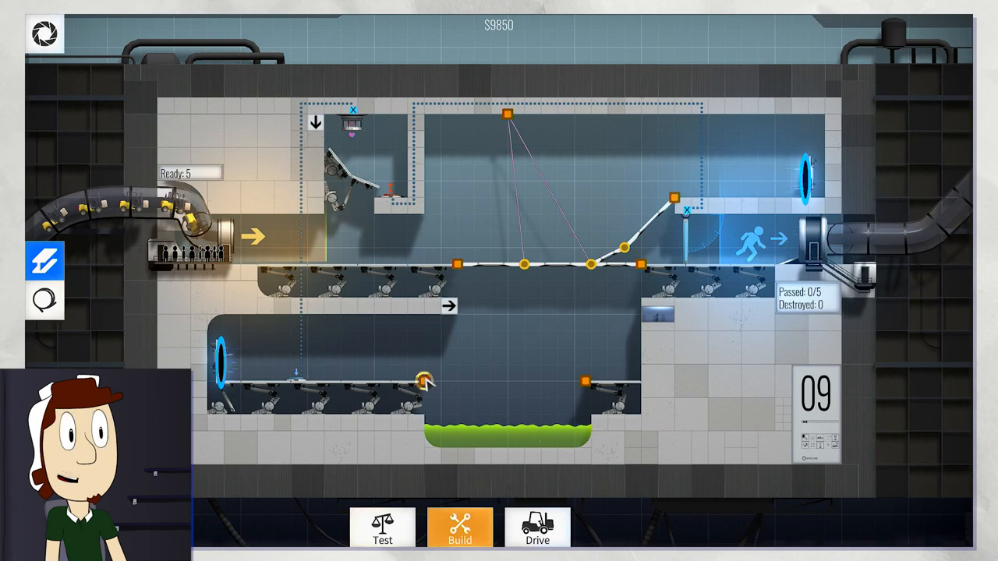
- Draw road beams from the lower left ledge up toward the exit ledge
drag(425, 382, 483, 353)
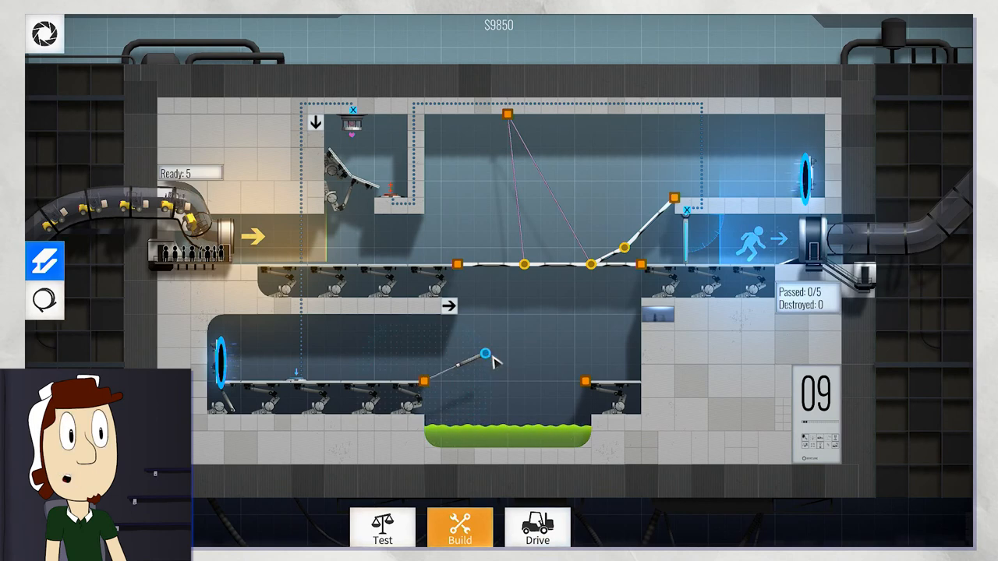
drag(484, 367, 546, 320)
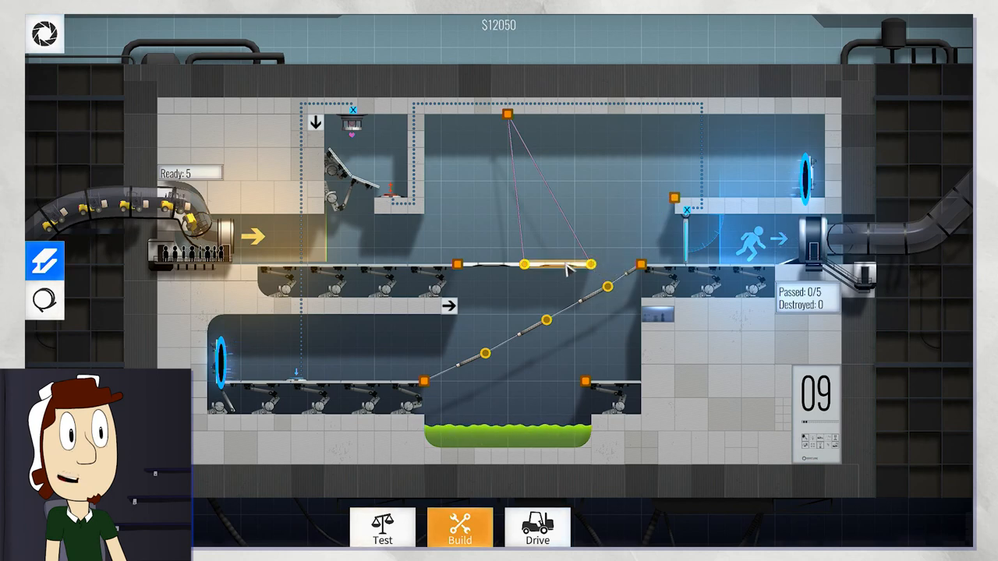
drag(593, 263, 573, 250)
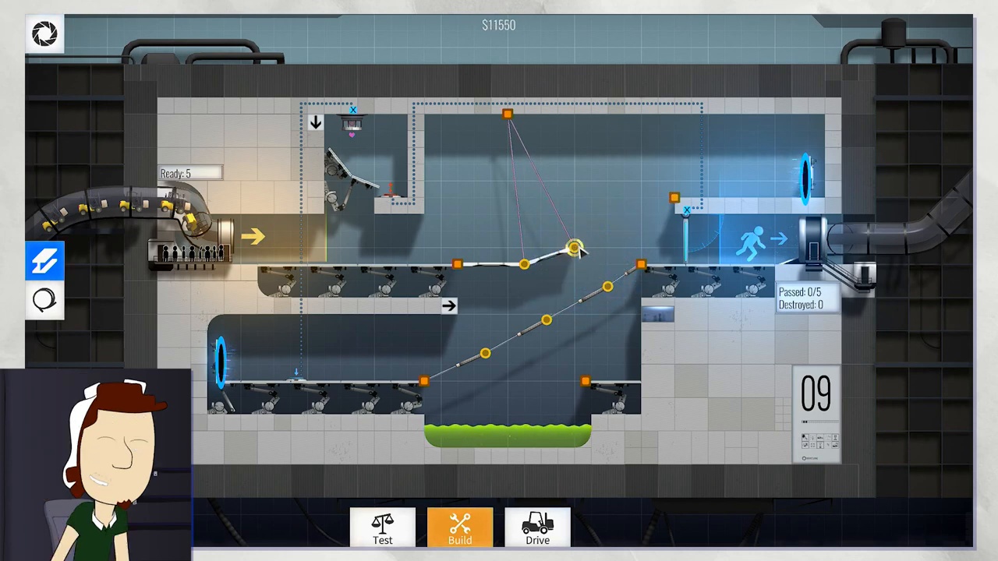
drag(573, 248, 635, 217)
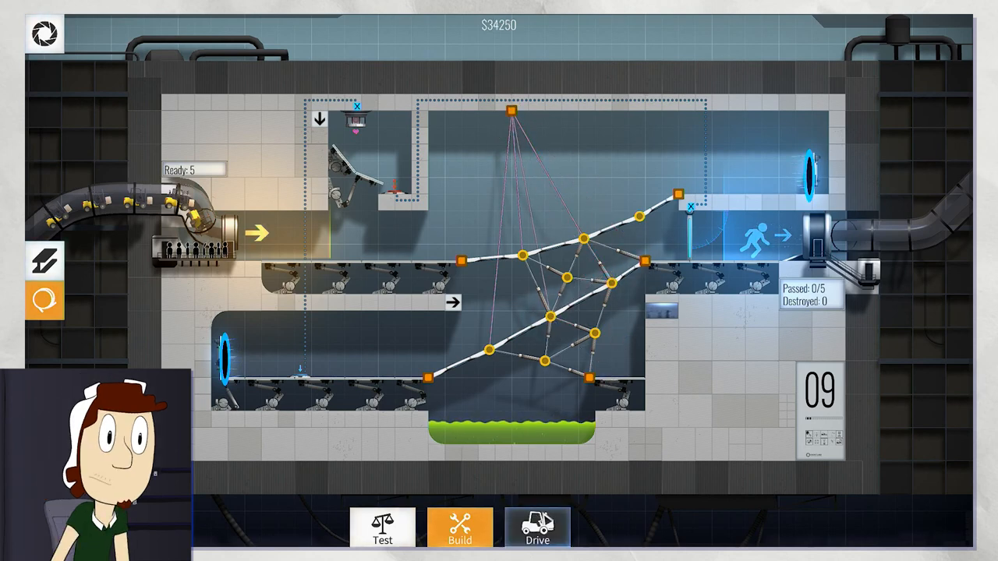
- Test-drive the bridge twice, delivering one vehicle, and advance to chamber 10
click(537, 528)
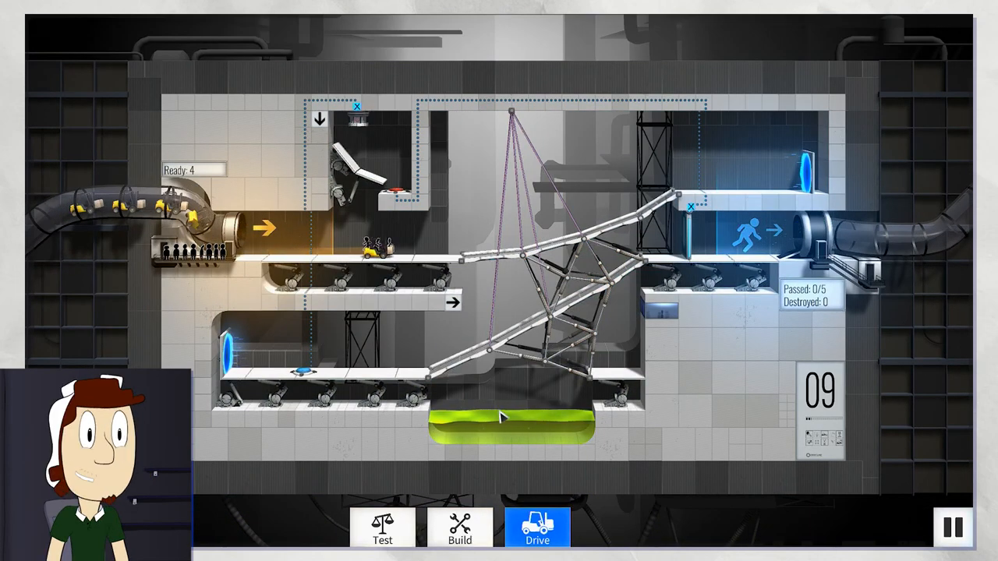
click(459, 528)
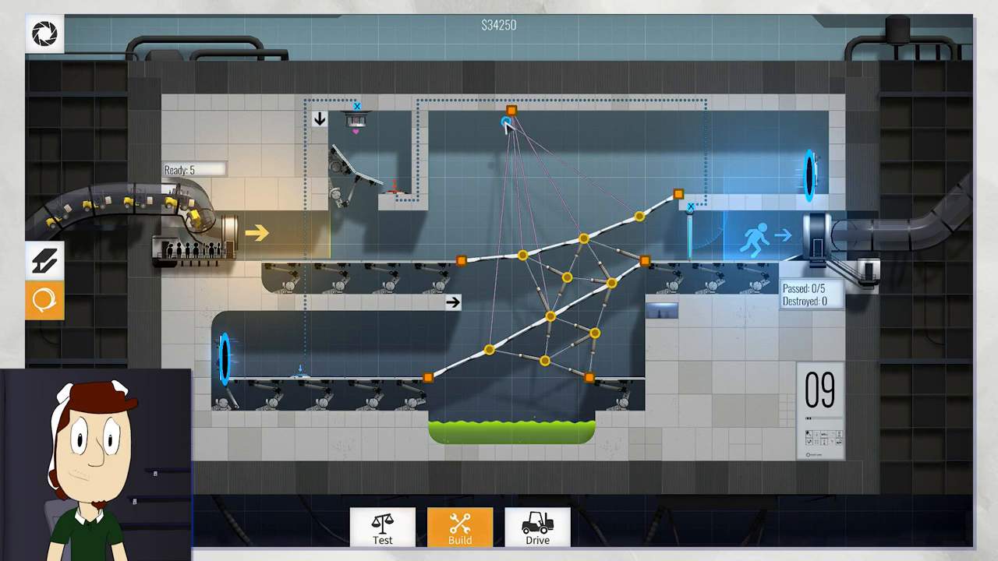
click(537, 529)
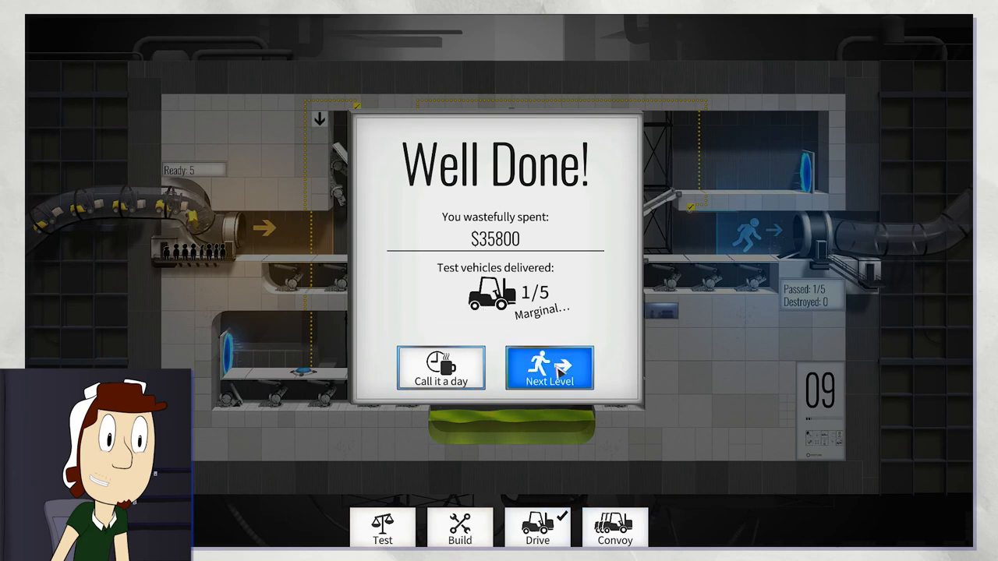
click(549, 368)
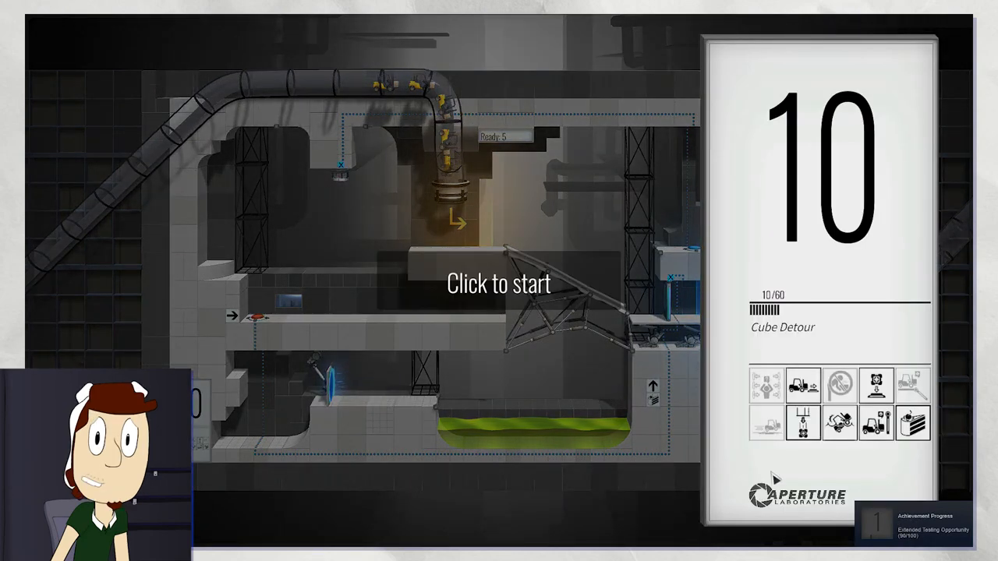
- Start Cube Detour, test-drive its prebuilt $17,300 truss bridge, then stop the run
click(499, 283)
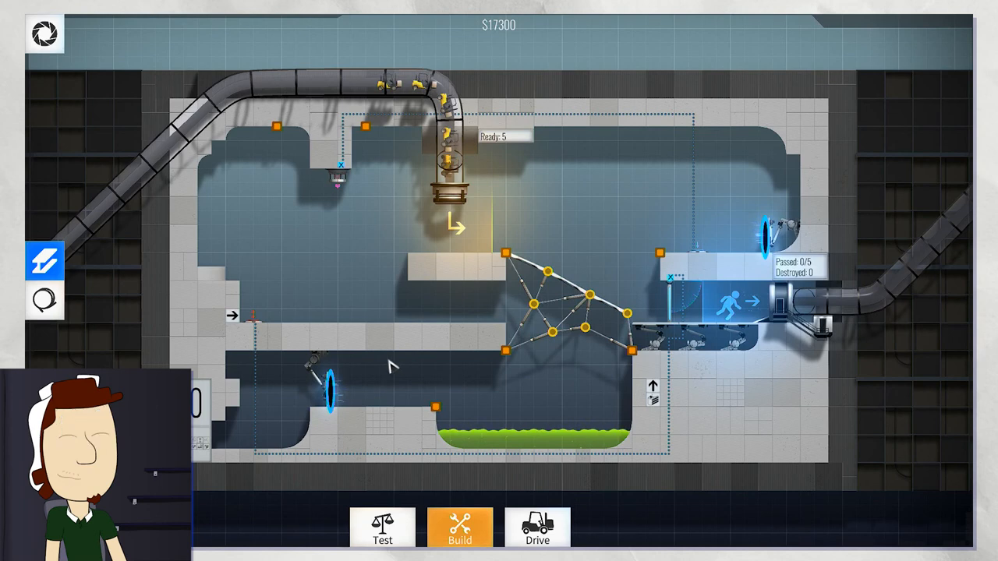
mouse_move(637, 271)
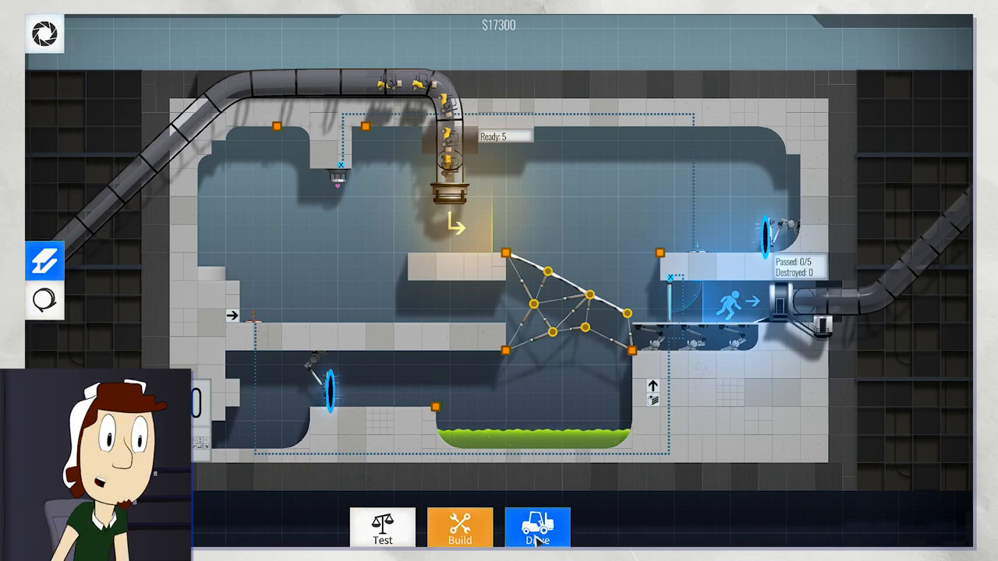
click(537, 528)
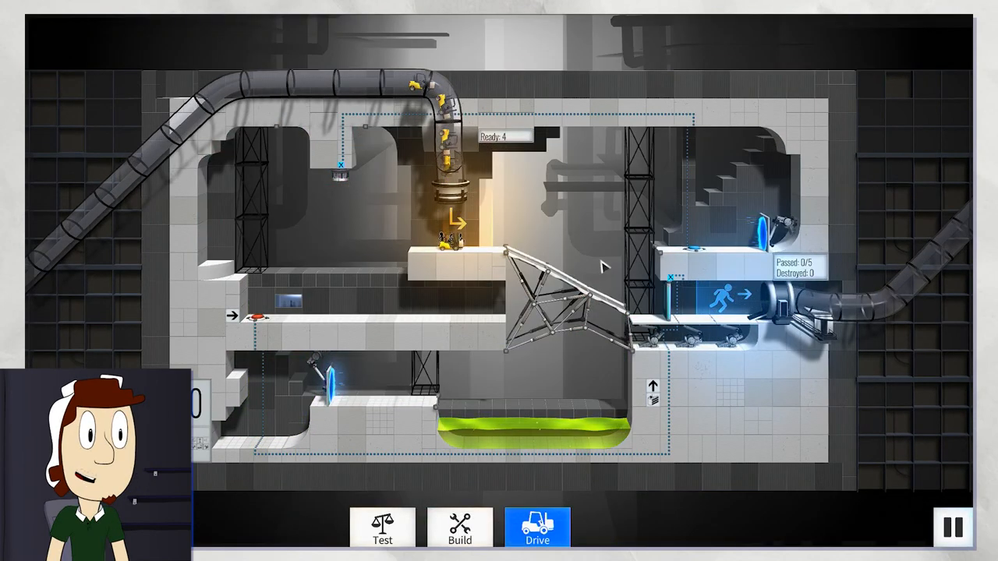
click(459, 528)
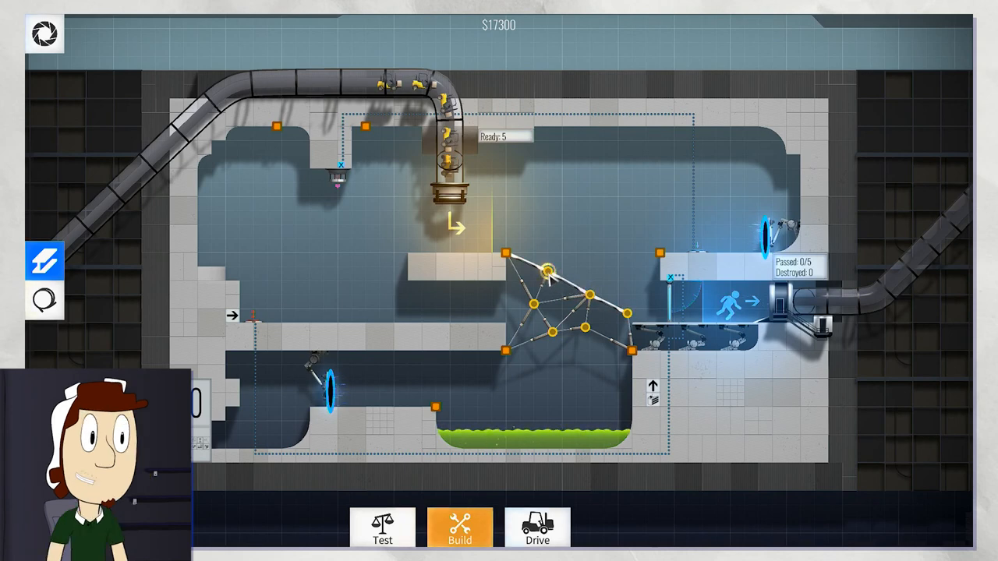
- Drag a deck joint to level the road, then drive vehicles across it
drag(549, 269, 589, 295)
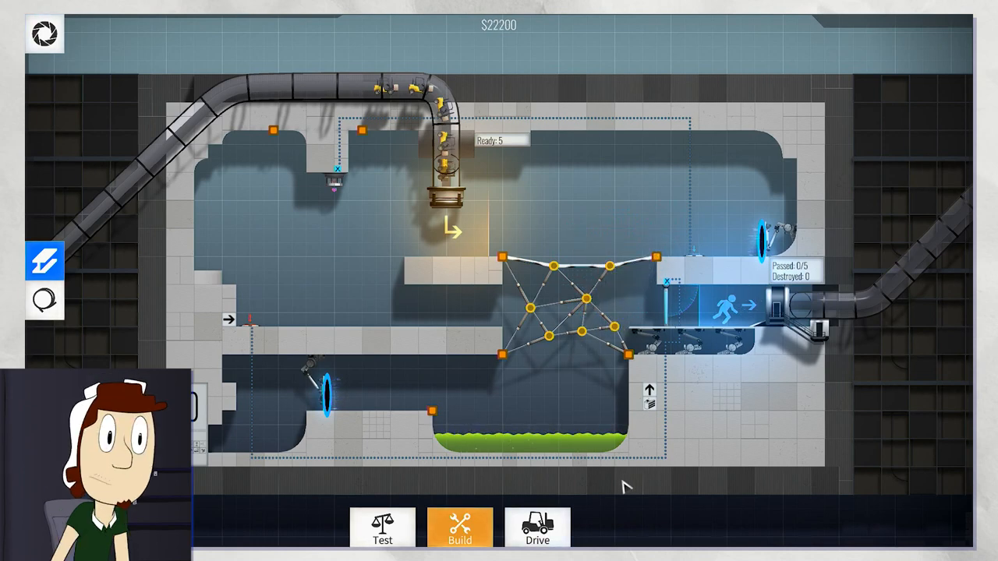
click(538, 528)
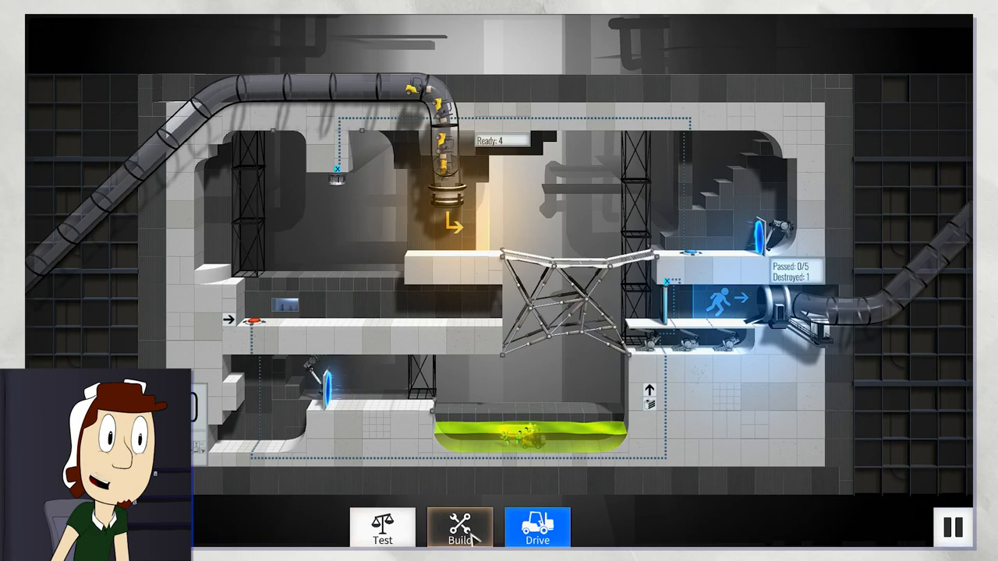
- Stop the drive run and return to Build mode
click(460, 529)
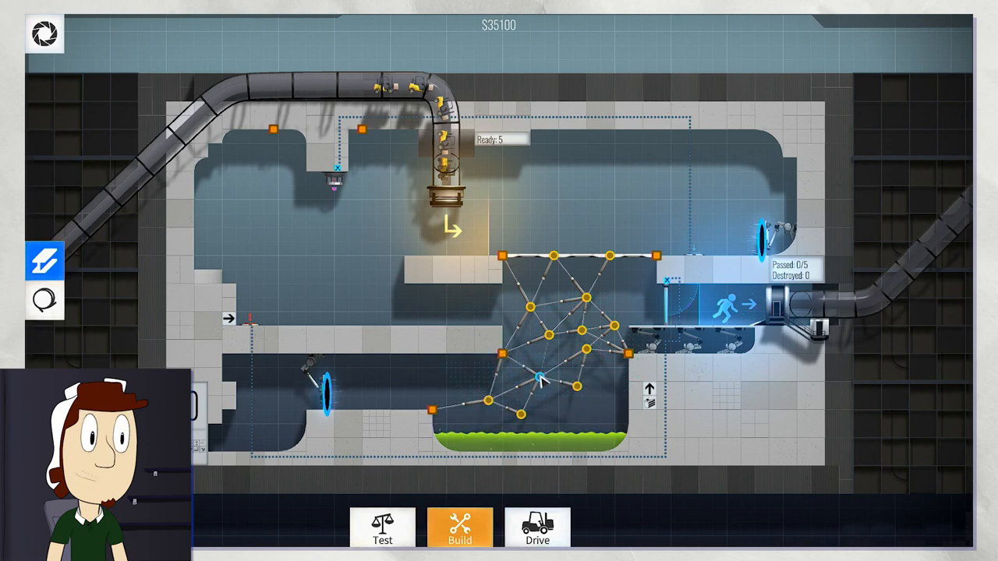
- Lay road from the lower-left anchor up across the truss toward the exit
click(546, 334)
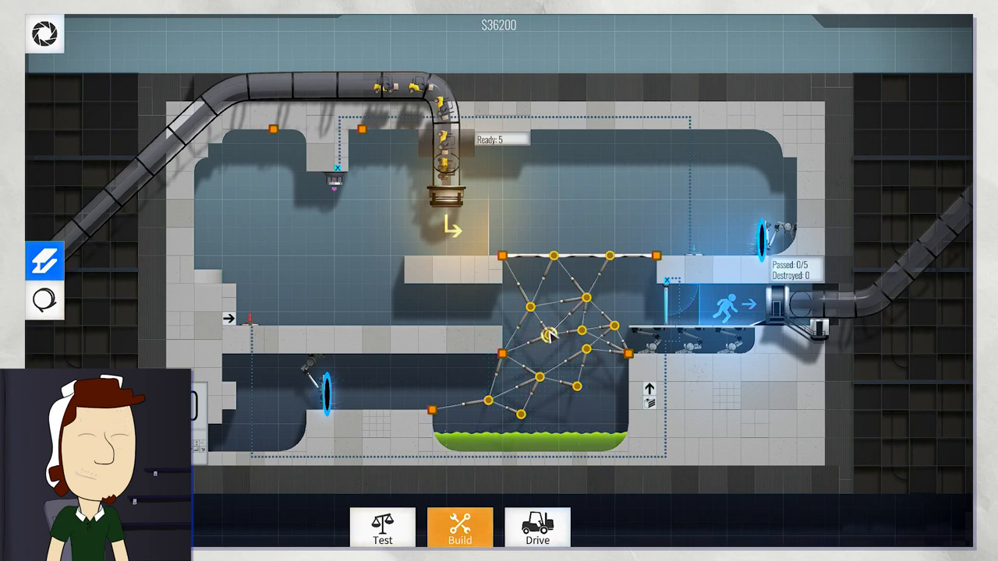
click(550, 337)
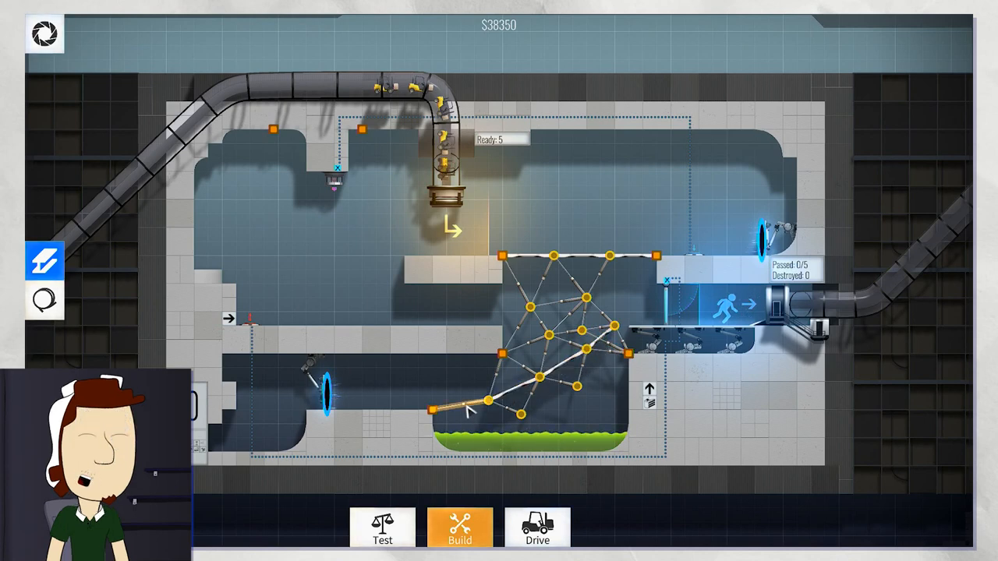
click(624, 324)
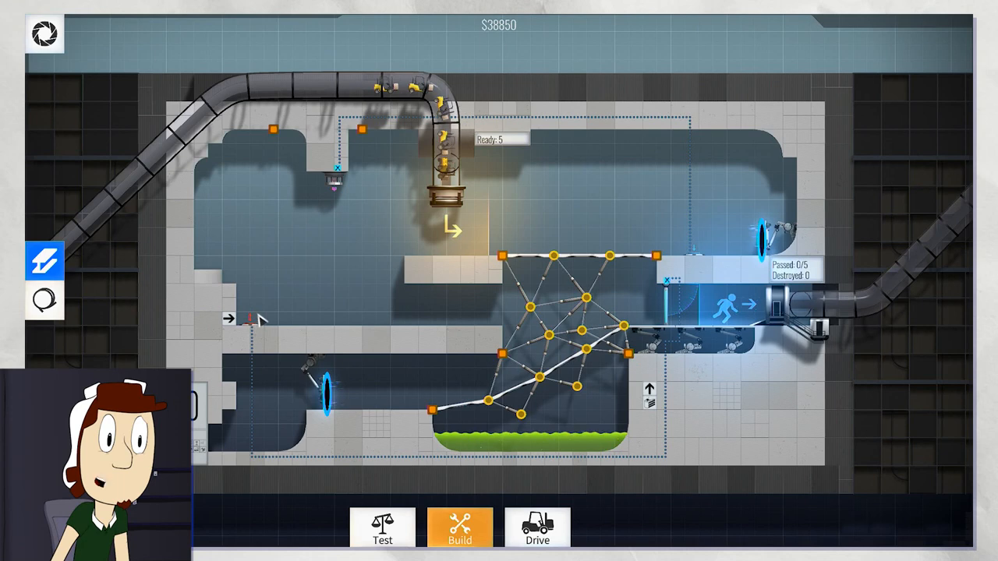
mouse_move(276, 299)
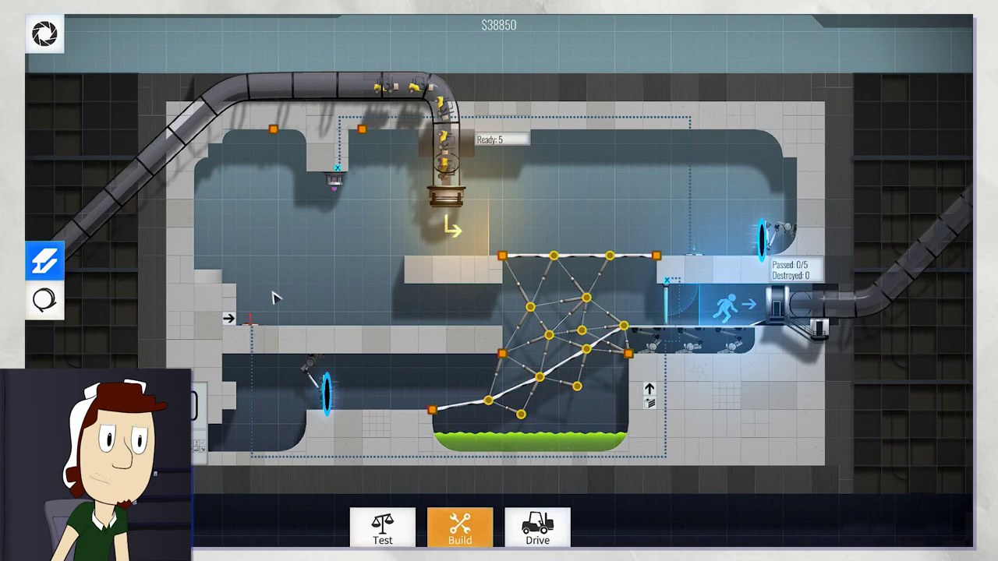
mouse_move(646, 204)
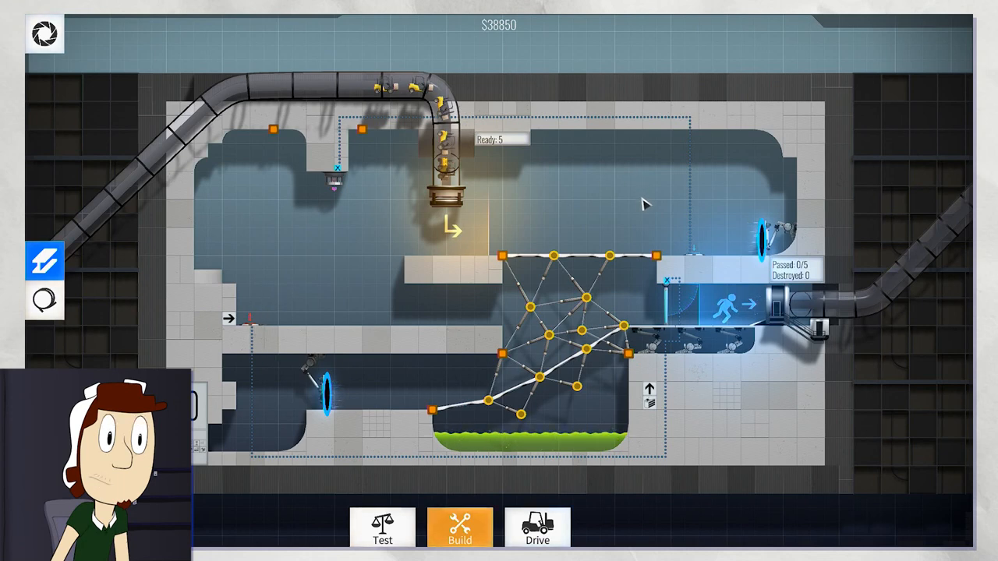
mouse_move(357, 231)
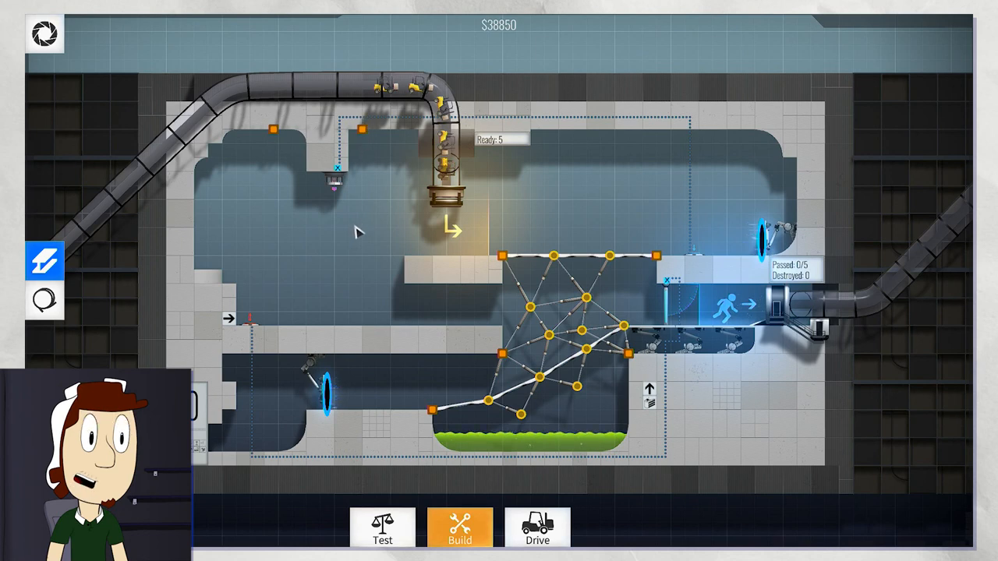
mouse_move(143, 300)
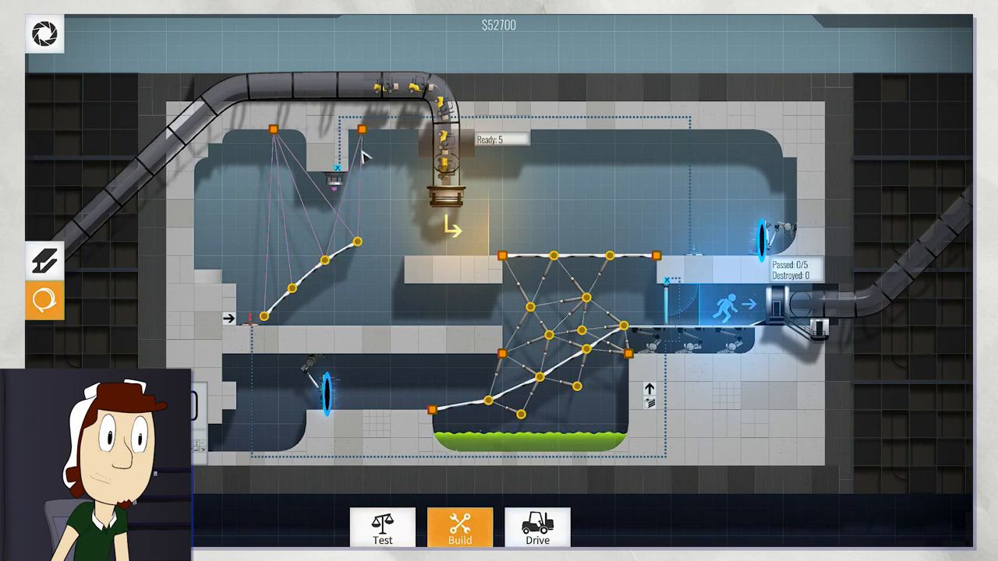
mouse_move(422, 281)
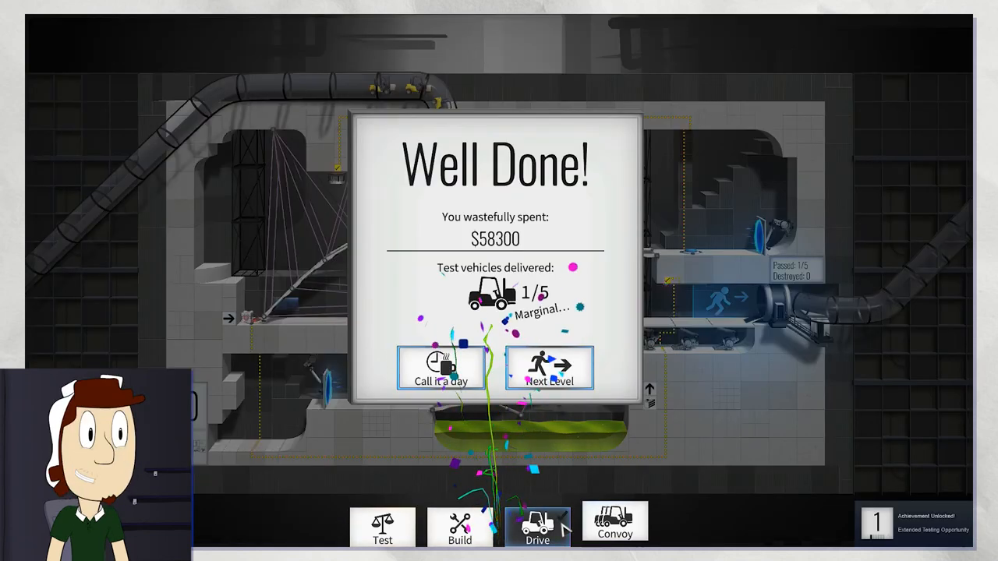
- Accept the 1/5 pass and dismiss the first-stage congratulations message
click(550, 366)
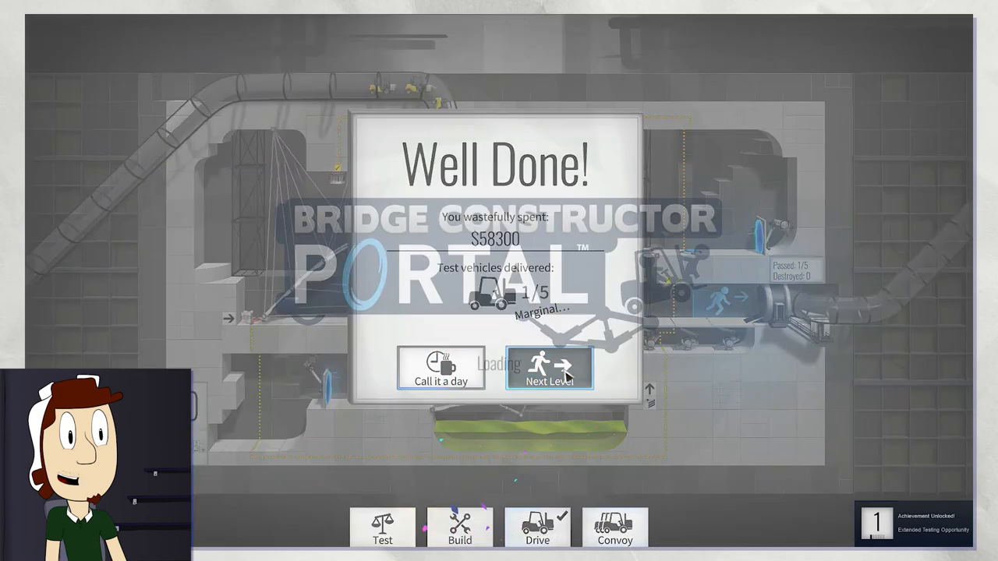
click(549, 368)
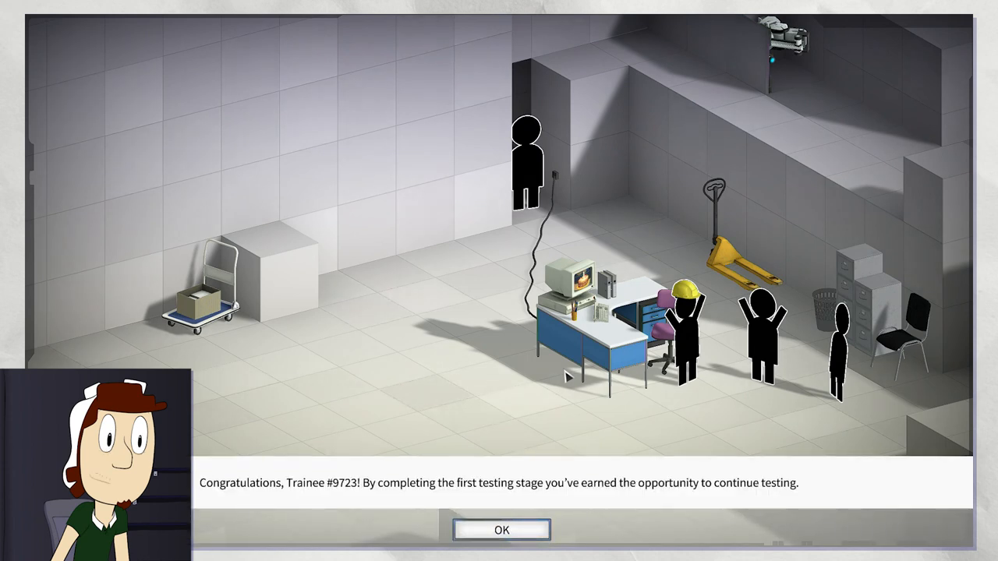
mouse_move(501, 530)
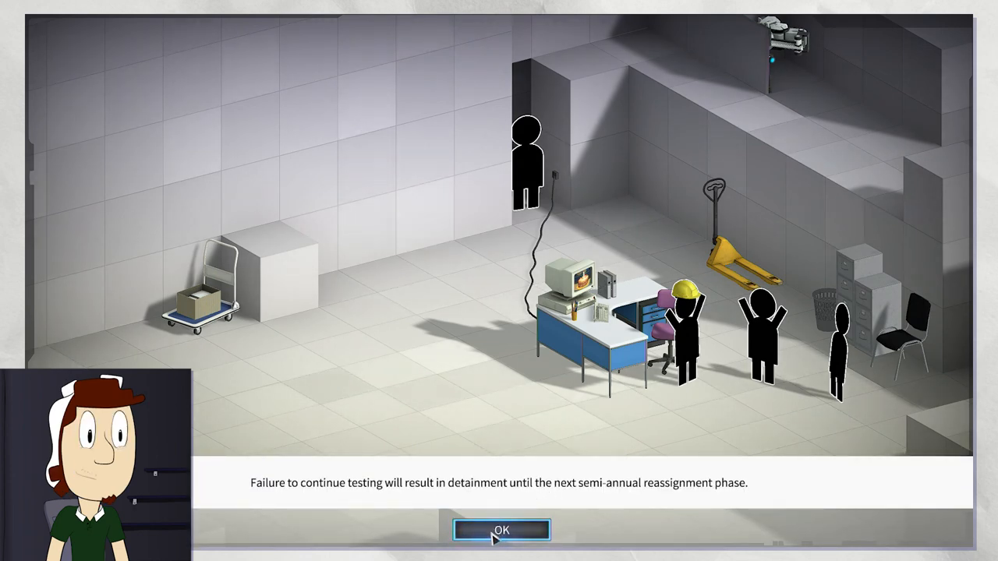
click(501, 530)
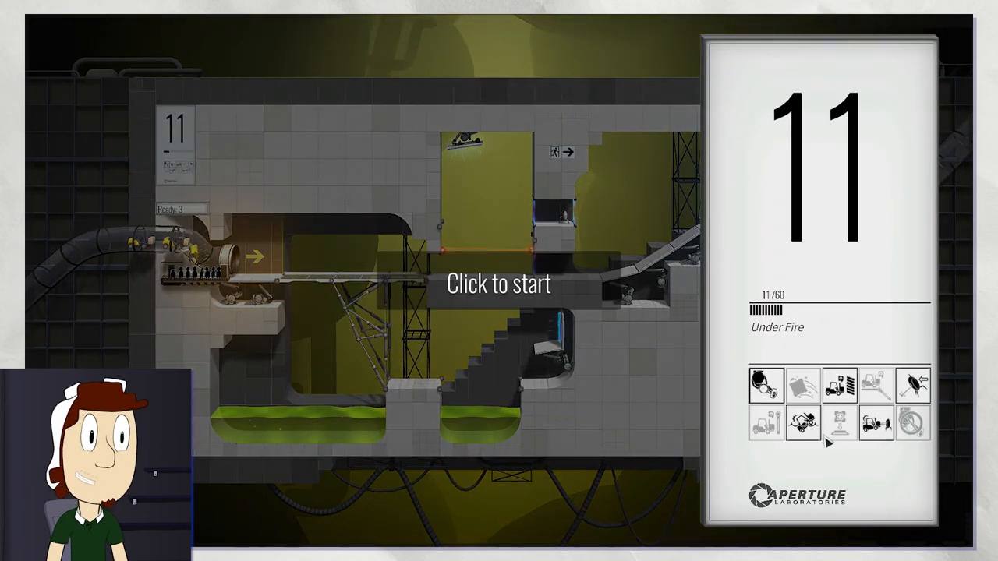
- Start chamber 11, Under Fire, and dismiss the full Sentry Turrets warning
click(498, 283)
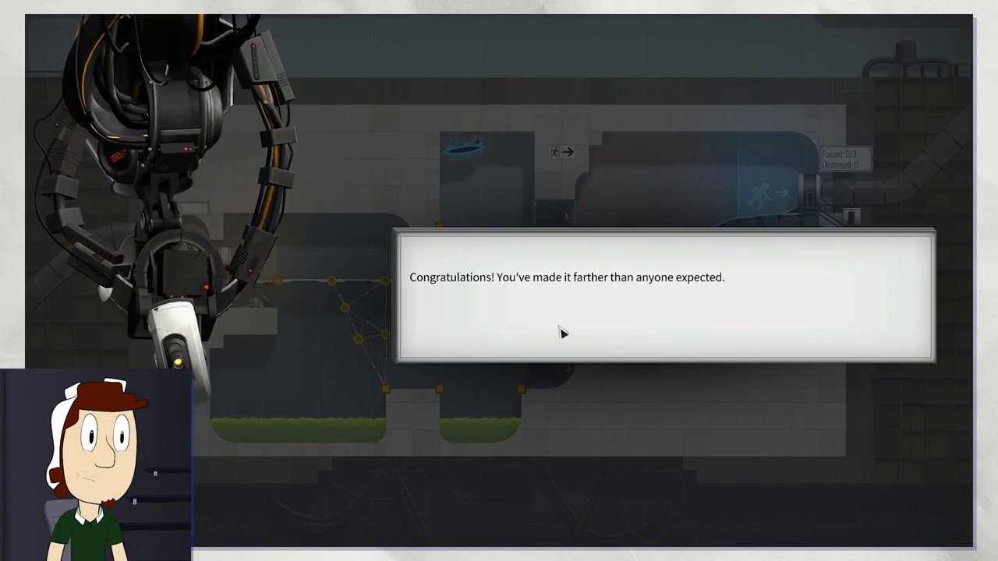
click(563, 333)
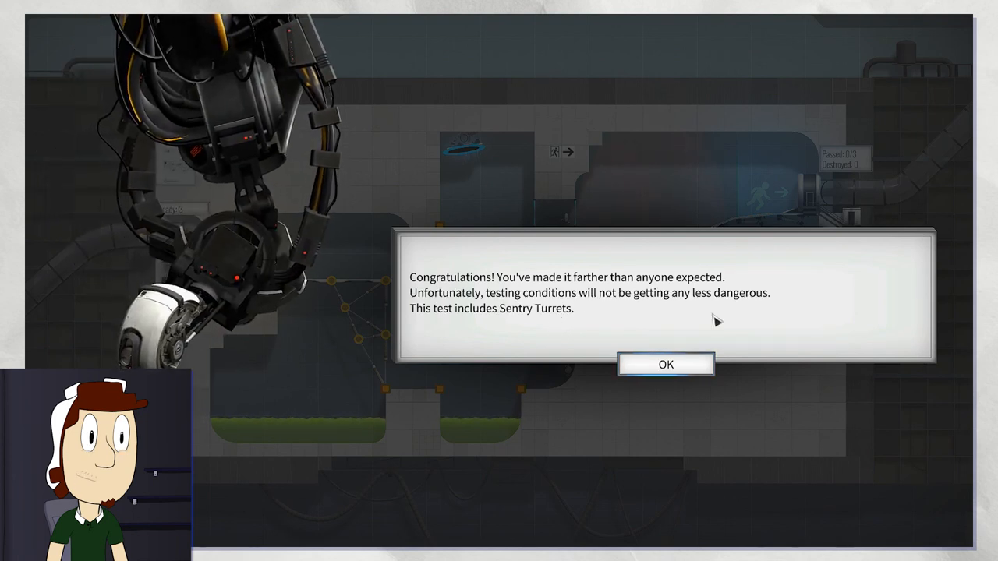
mouse_move(666, 364)
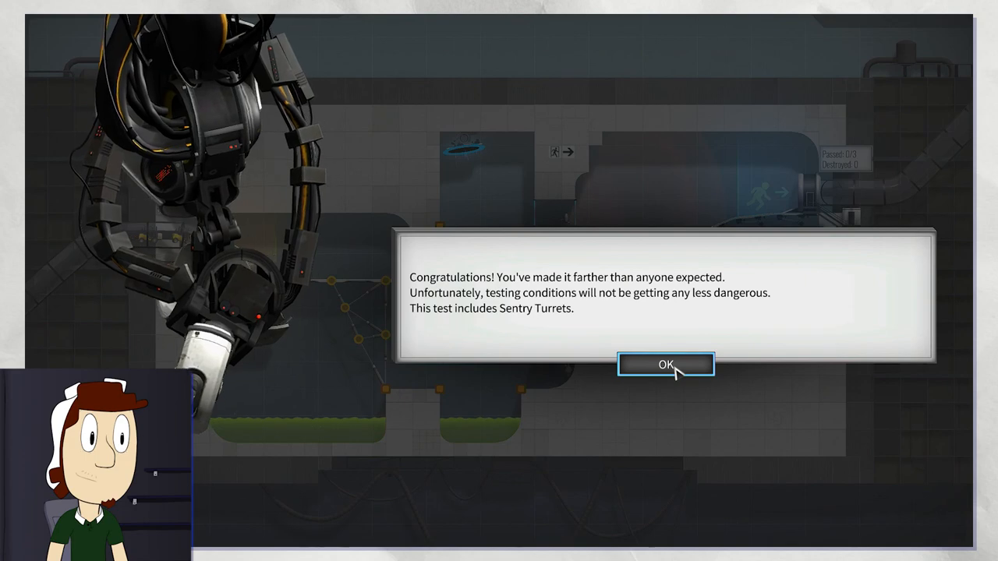
click(665, 364)
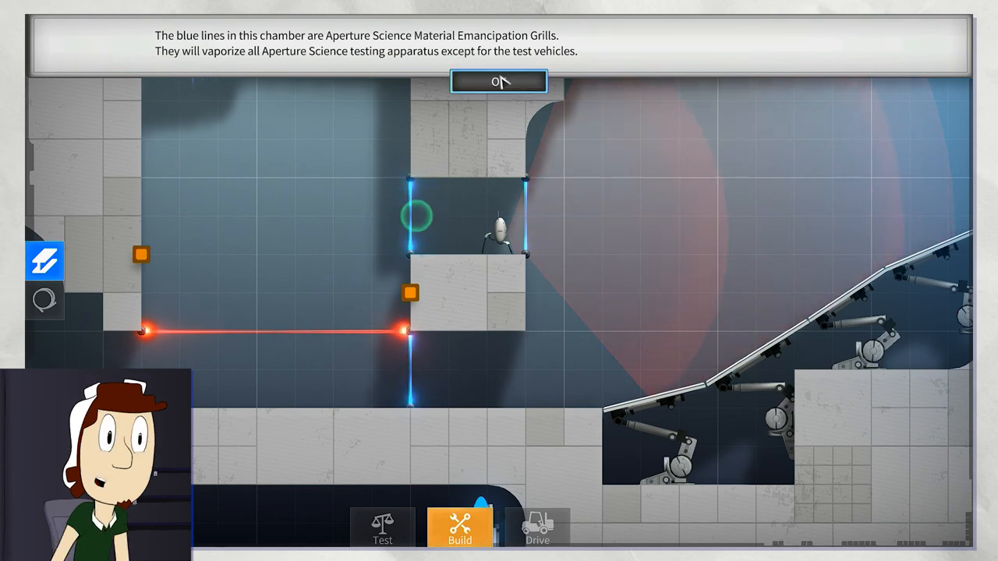
- Dismiss the emancipation grill tutorial message and return to build mode for Chamber 11
click(498, 80)
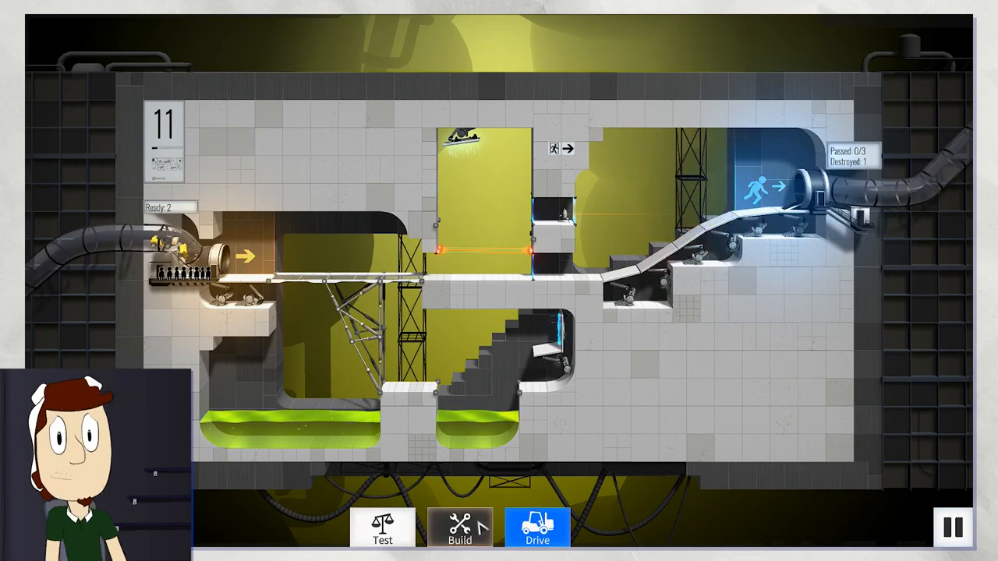
click(458, 530)
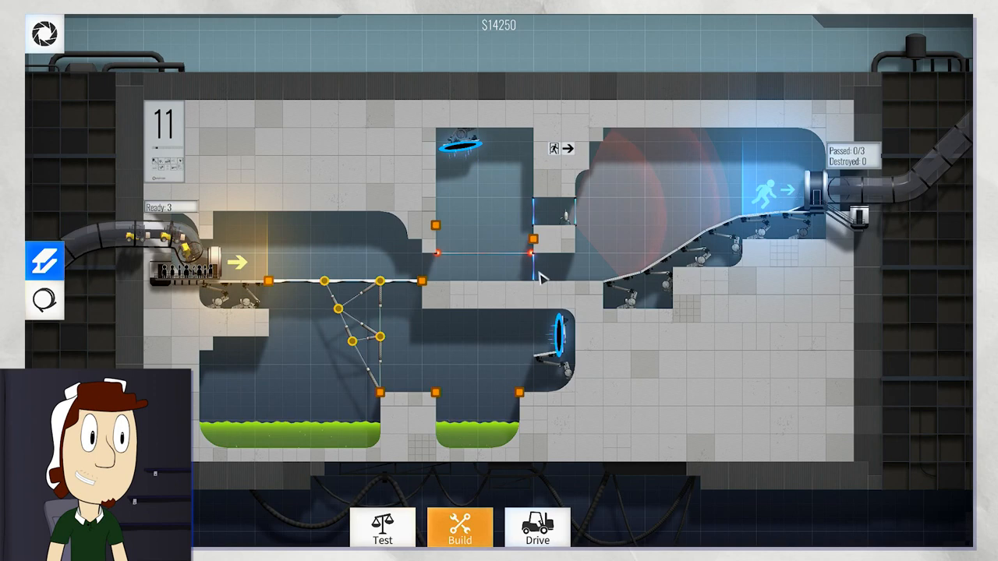
mouse_move(519, 40)
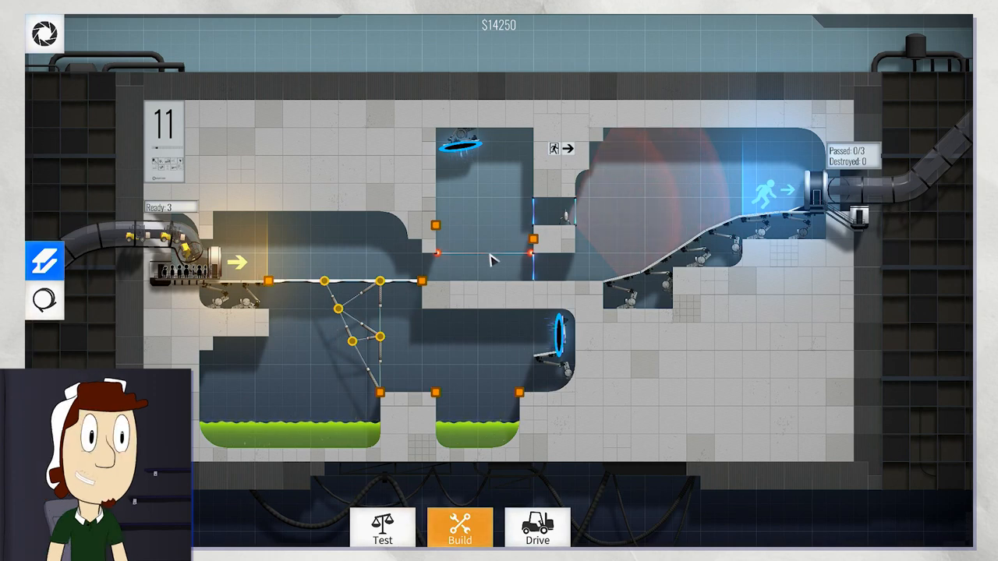
mouse_move(569, 222)
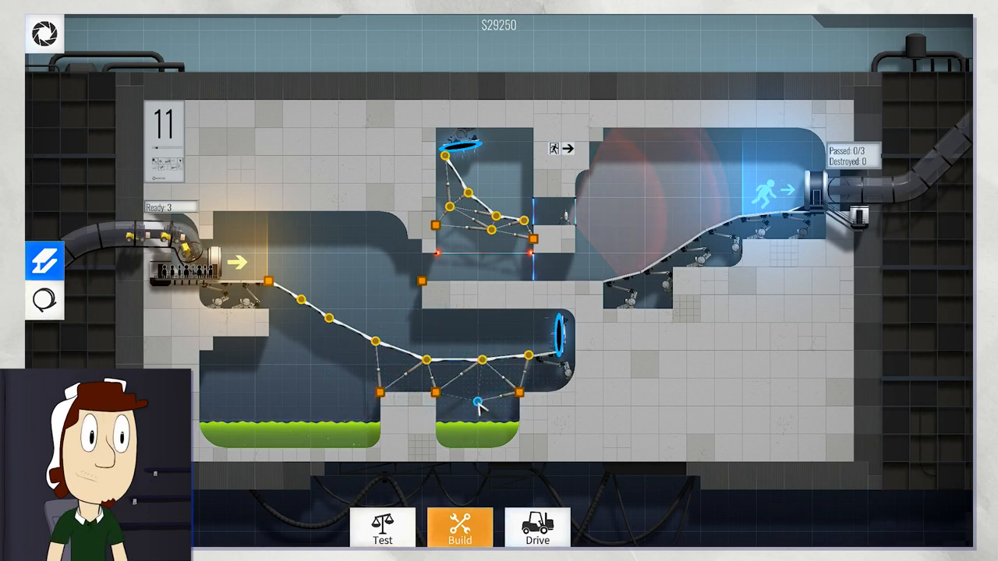
- Add bracing beams beneath the lower road section
click(45, 302)
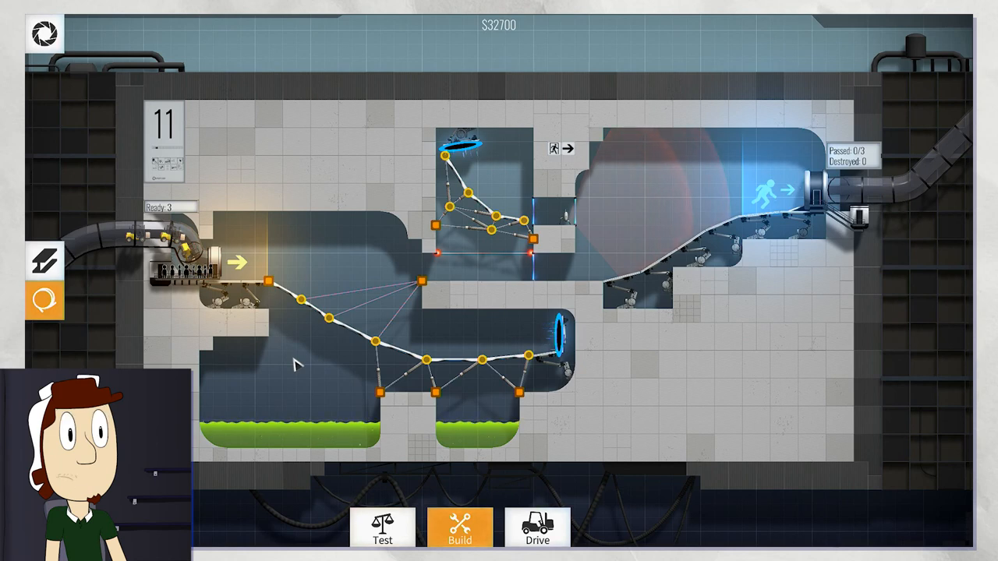
- Attach another supporting cable to the road, then continue from the Chamber 11 results screen
click(44, 261)
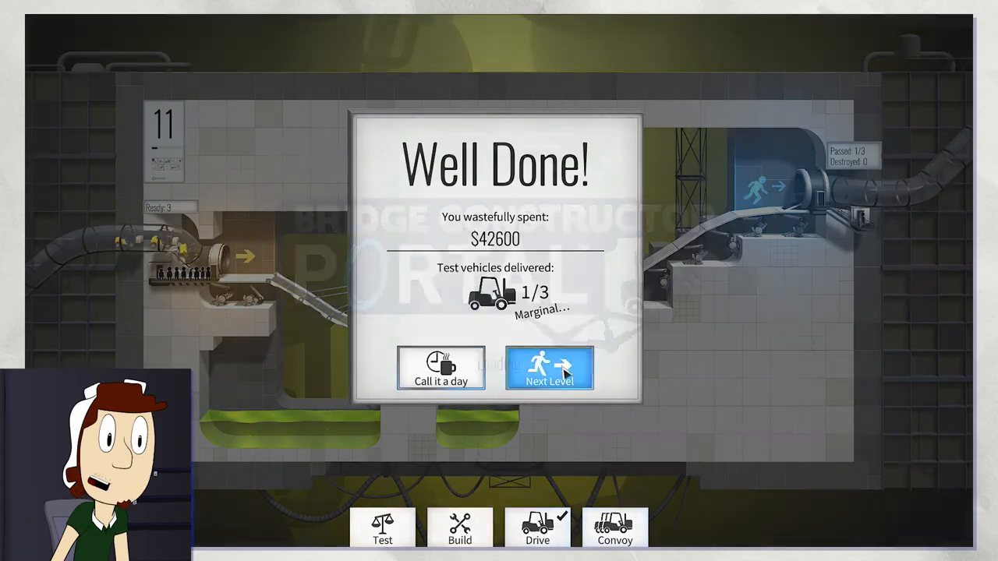
click(549, 368)
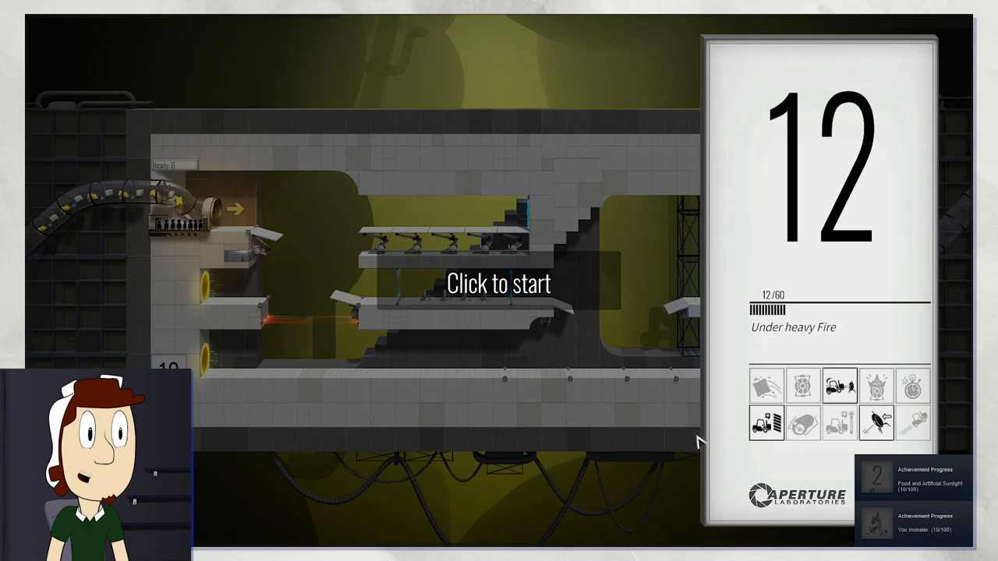
mouse_move(604, 360)
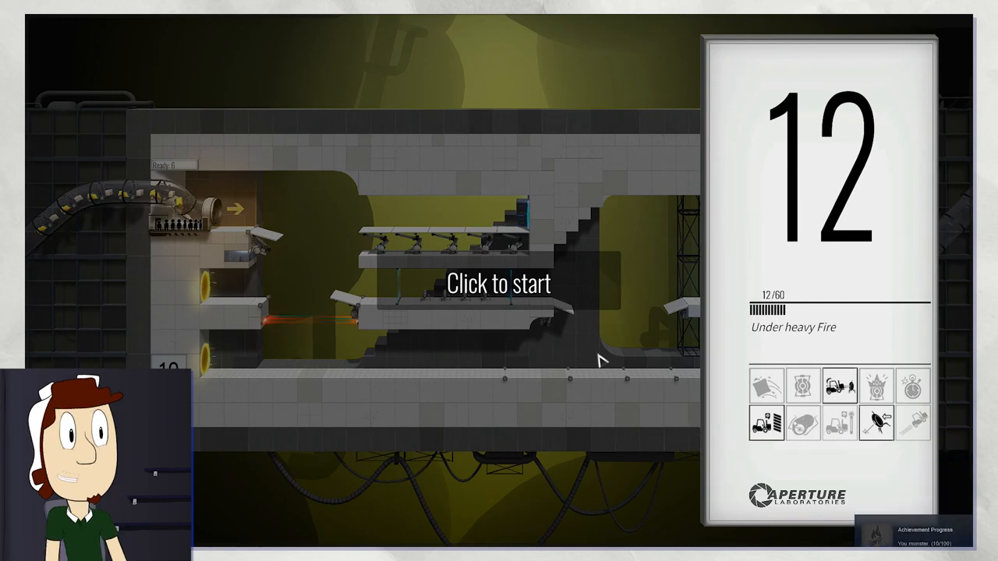
- Start Chamber 12, Under heavy Fire, with an empty $0 layout
click(498, 283)
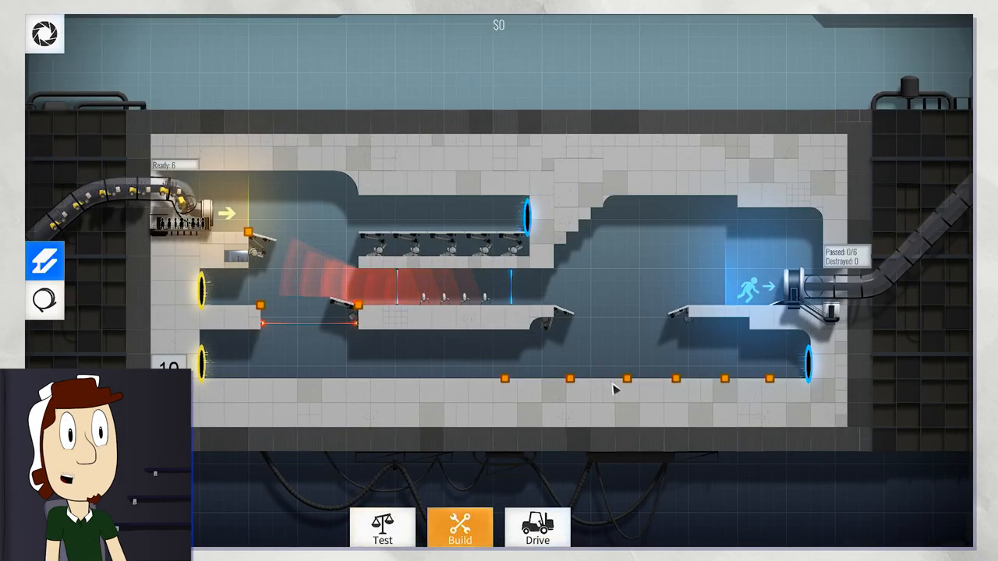